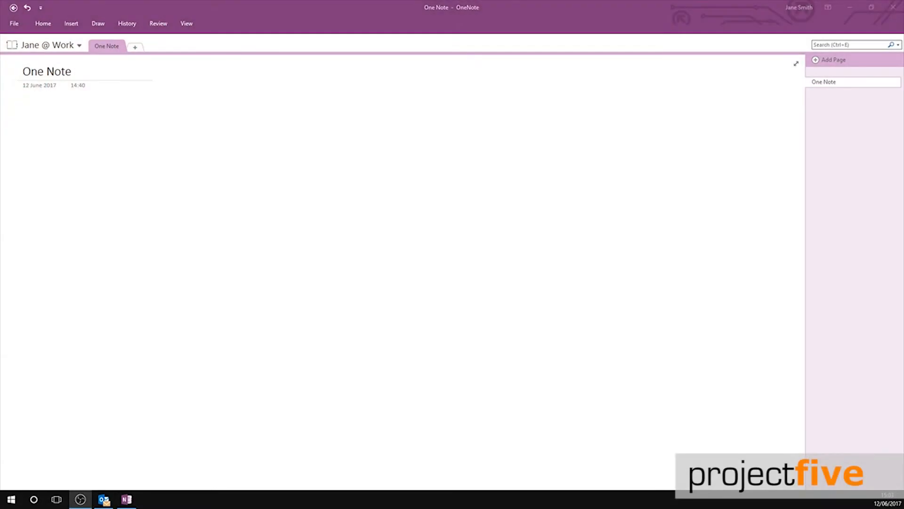
# Browse the notebook list and close it again.
pyautogui.write('notebooks, tabs and notes')
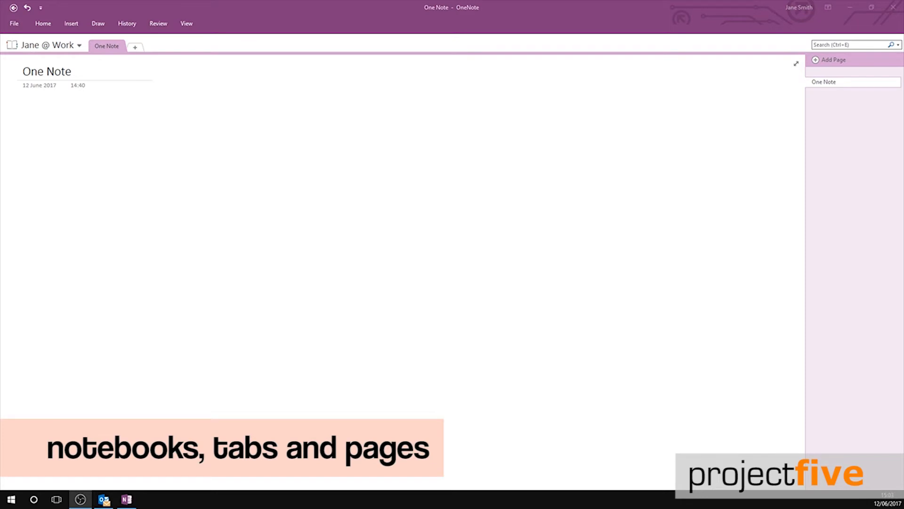
pyautogui.moveTo(56, 45)
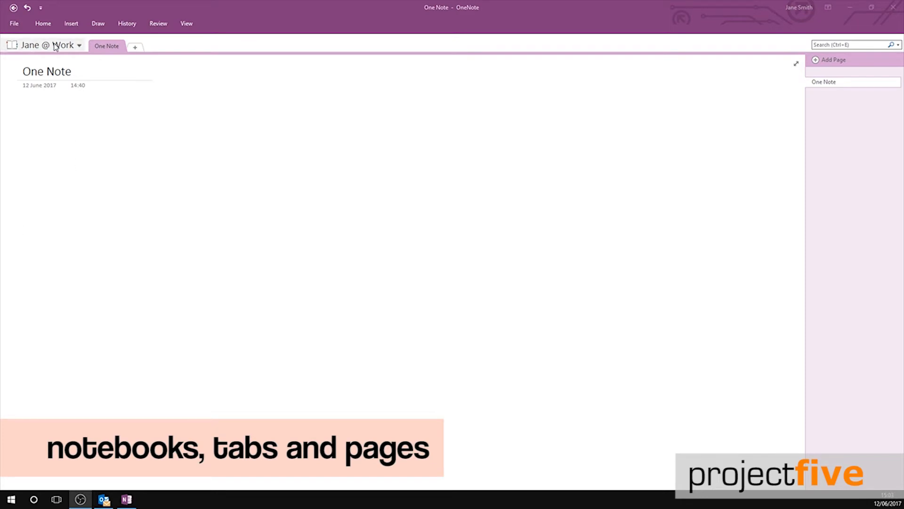
pyautogui.click(77, 45)
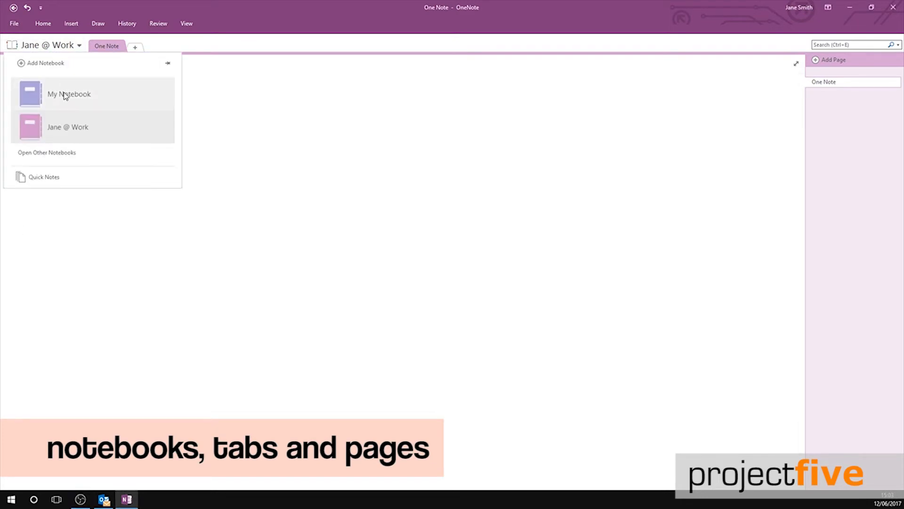
pyautogui.moveTo(70, 154)
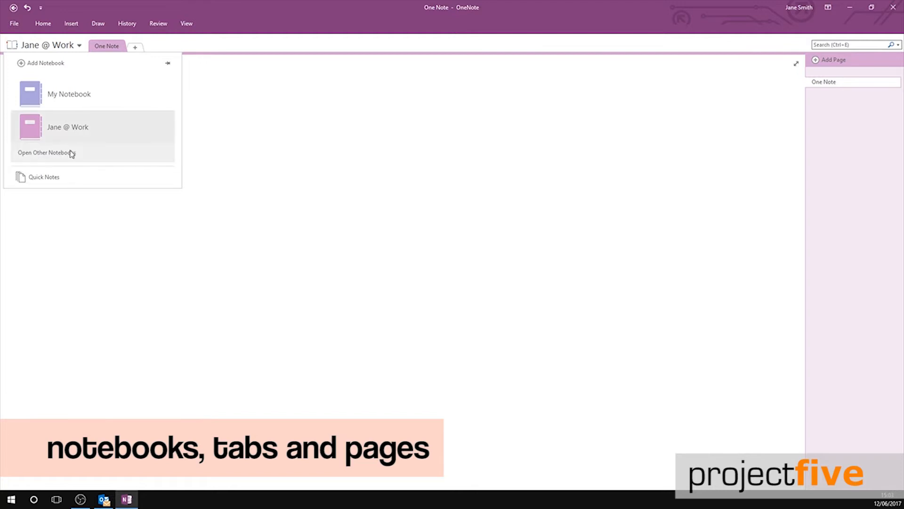
pyautogui.moveTo(69, 131)
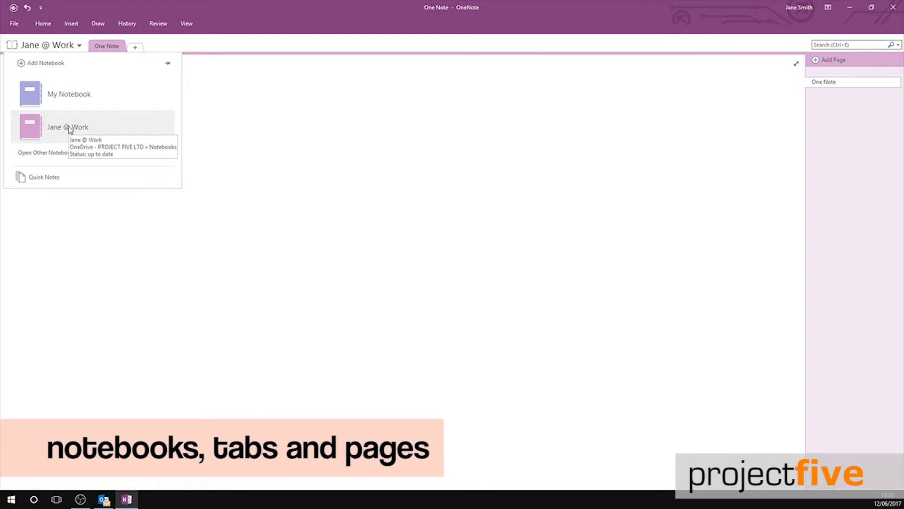
pyautogui.click(68, 127)
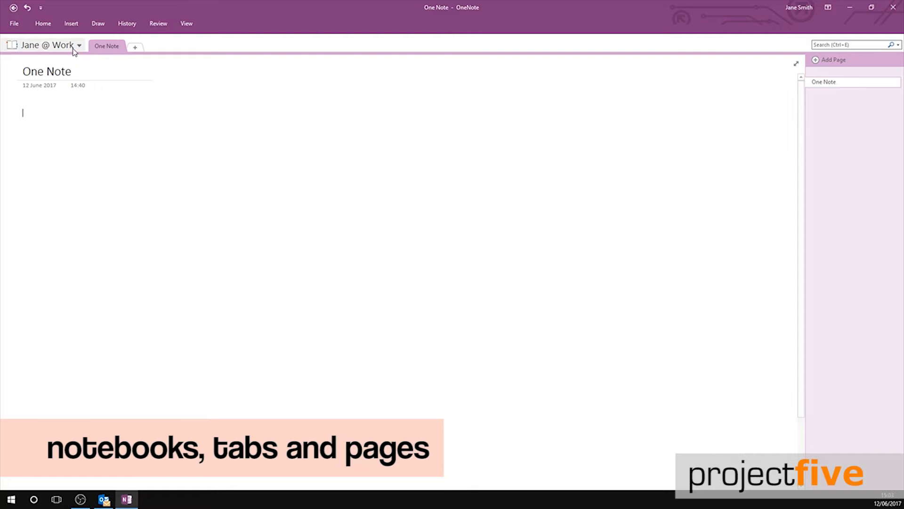
pyautogui.moveTo(107, 47)
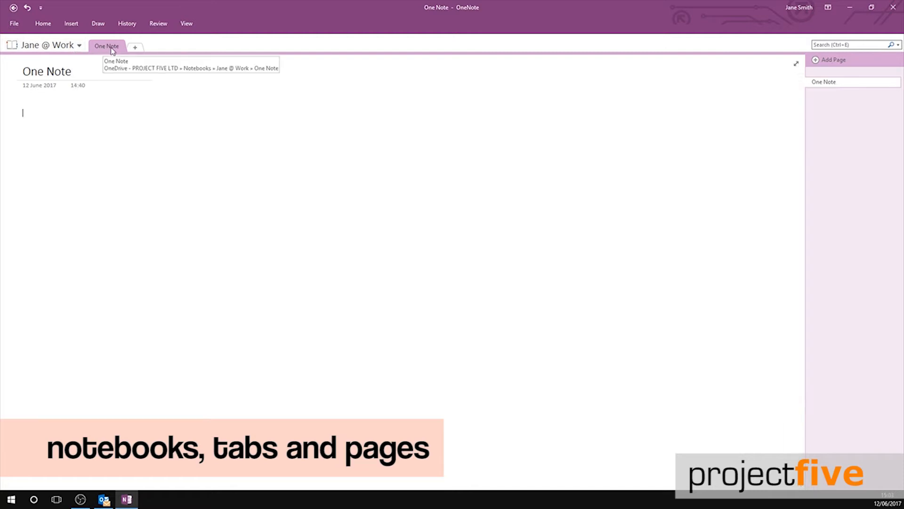
pyautogui.moveTo(264, 48)
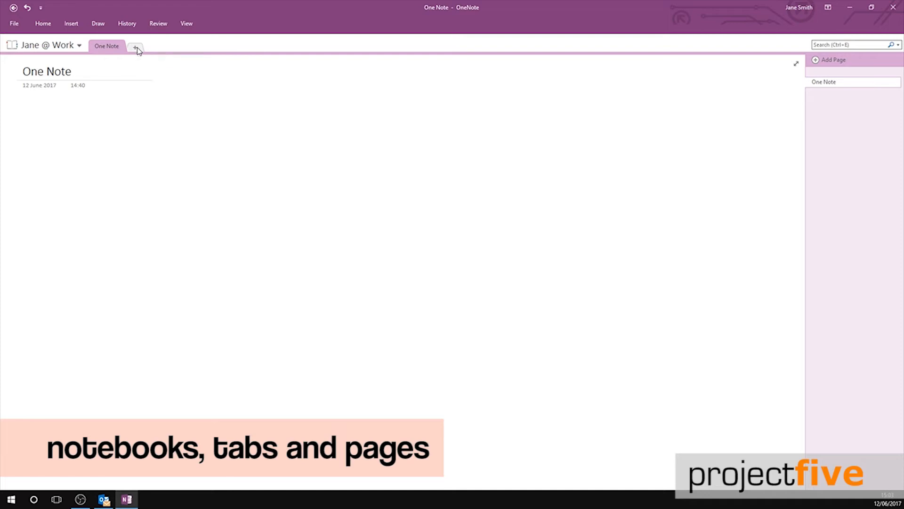
# Create a Training section, title its page 'Page 1' and colour the section orange.
pyautogui.write('Training')
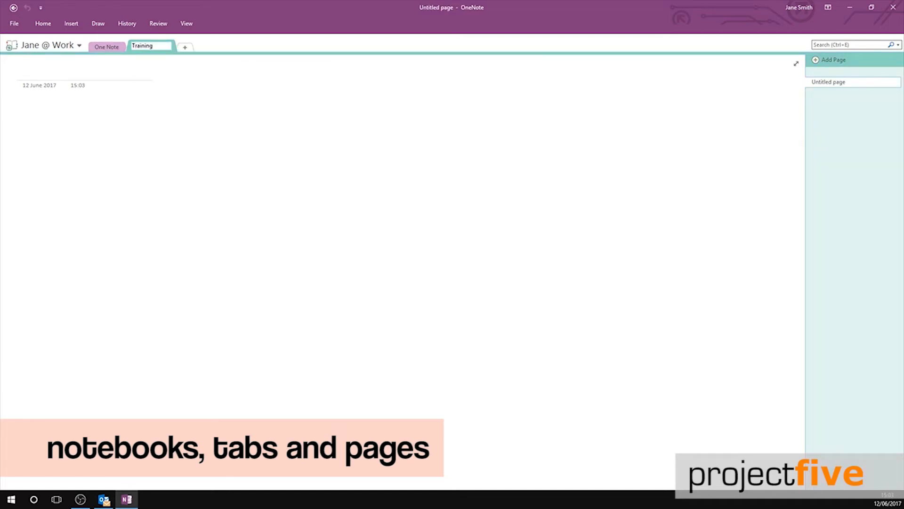
pyautogui.click(99, 72)
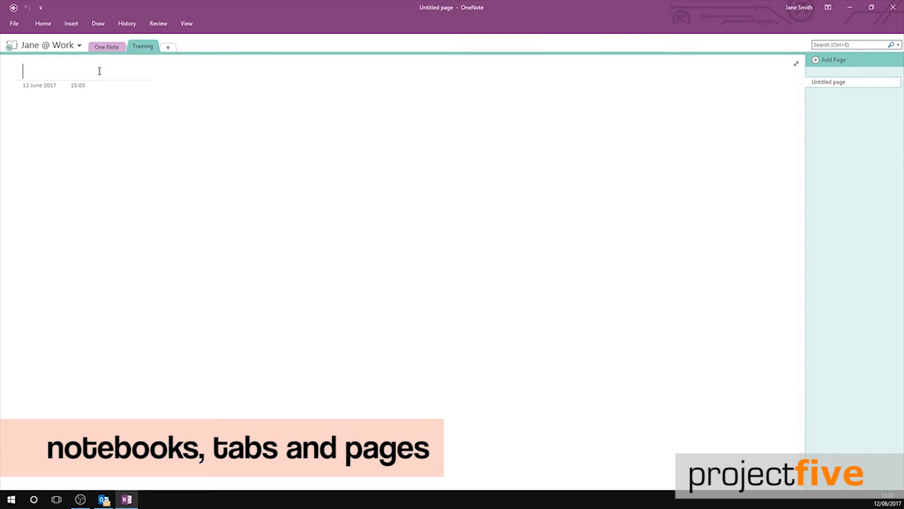
pyautogui.write('Page 1')
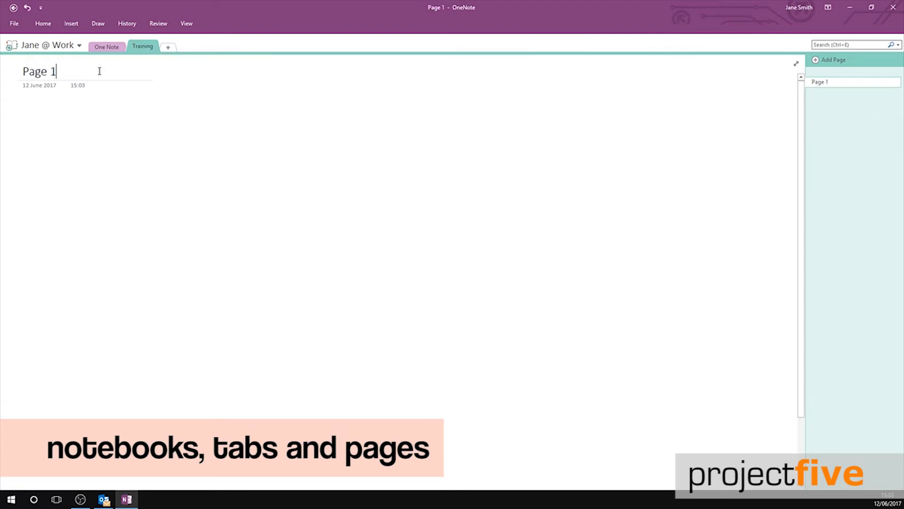
pyautogui.rightClick(143, 47)
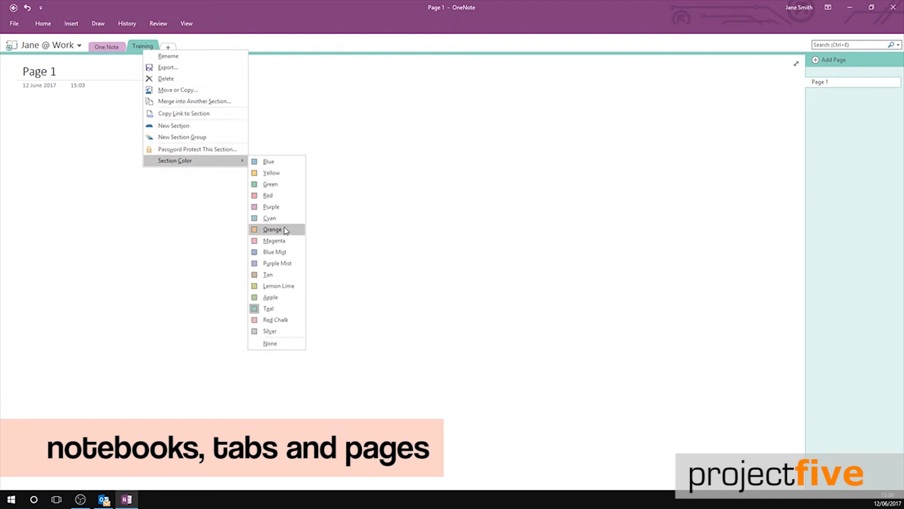
pyautogui.click(271, 228)
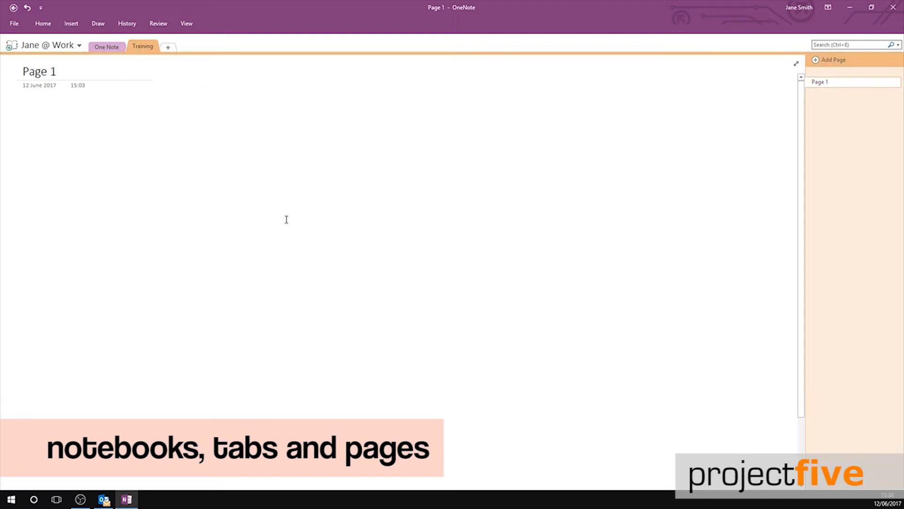
pyautogui.moveTo(833, 64)
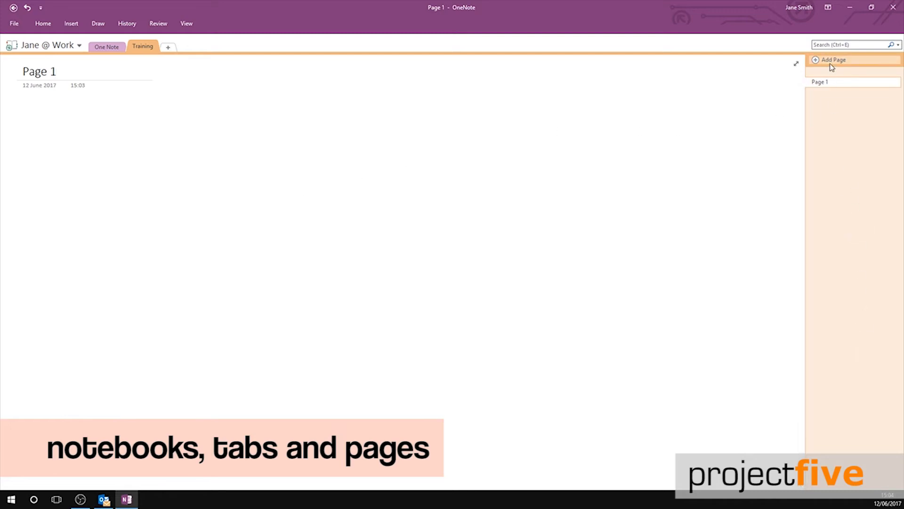
# Rename the new untitled page to 'Page 2' and return to Page 1.
pyautogui.rightClick(833, 92)
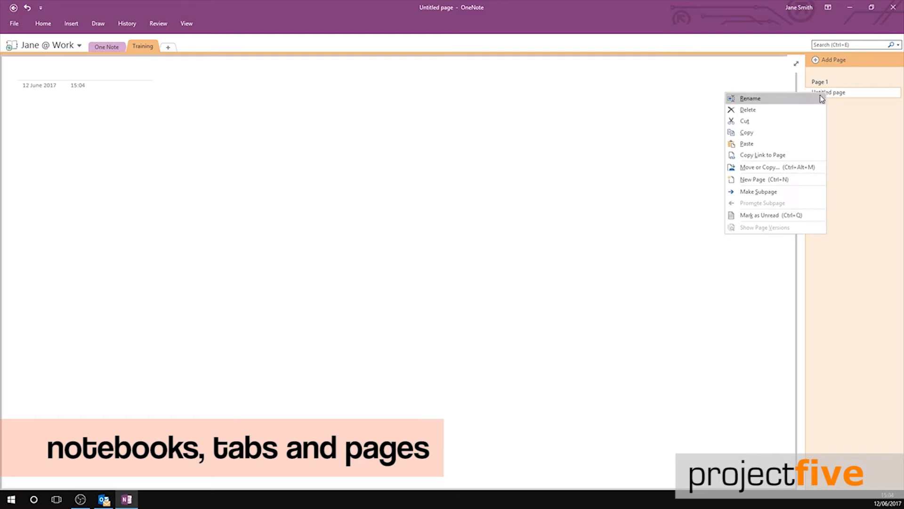
pyautogui.click(749, 98)
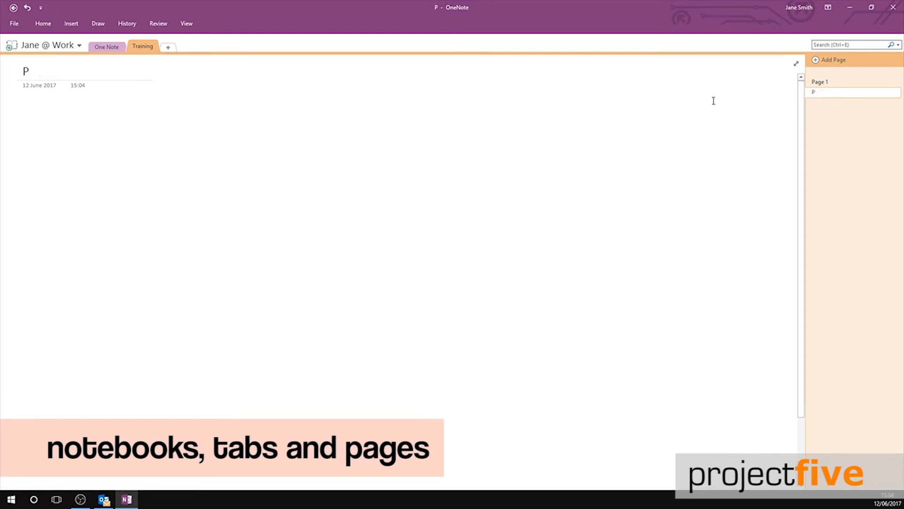
pyautogui.write('a')
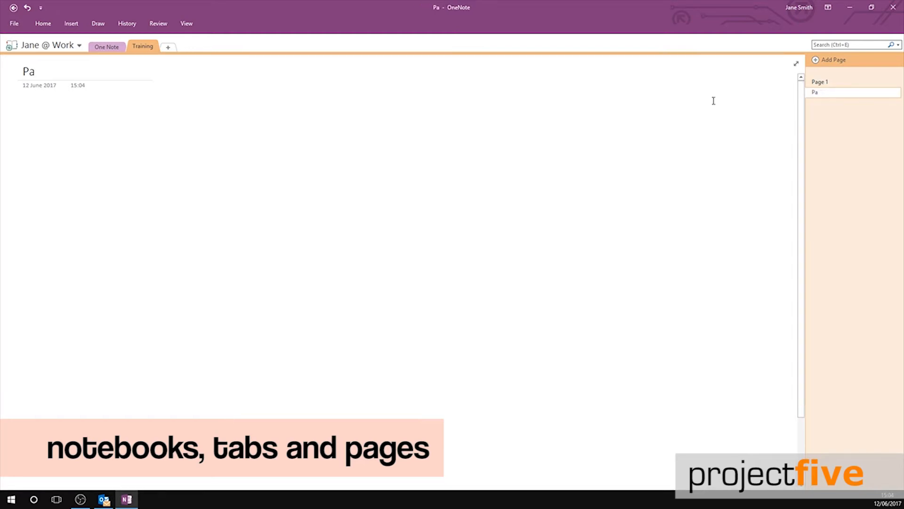
pyautogui.write('Page 2')
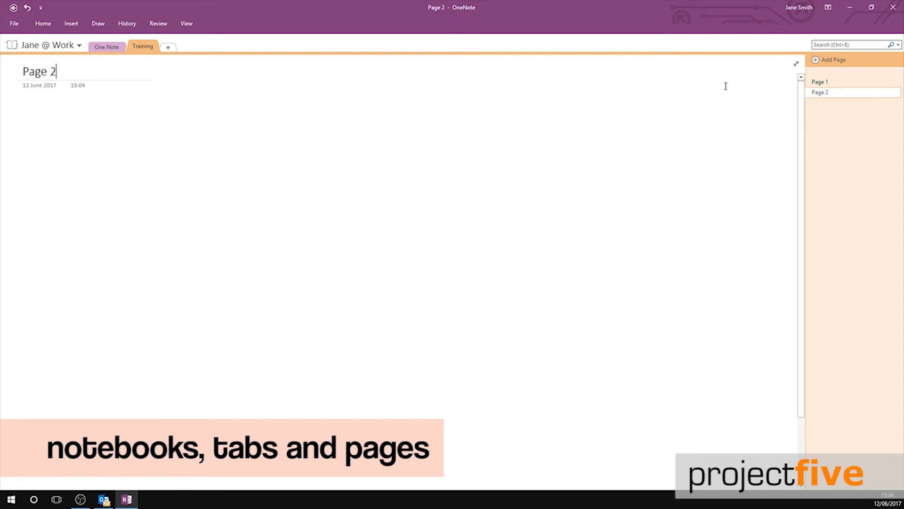
pyautogui.click(819, 82)
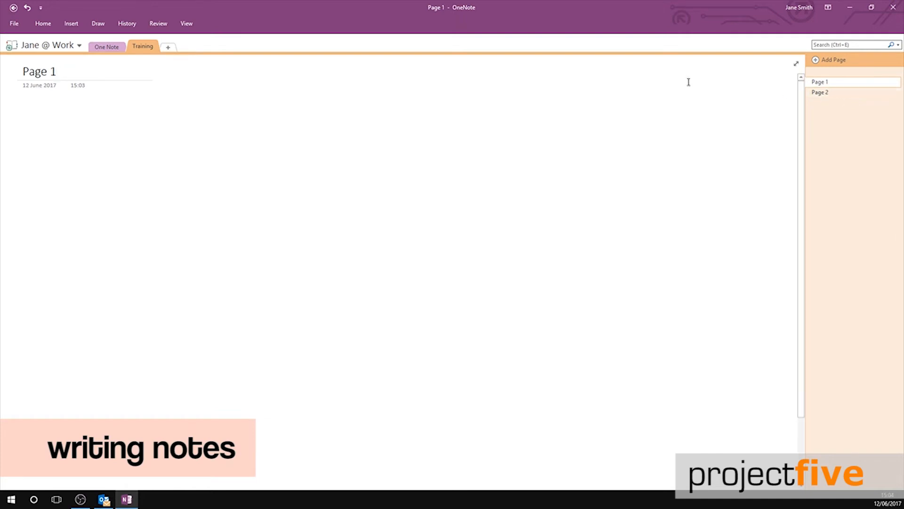
# Write 'One Note Training Video' on Page 1 and select the whole line.
pyautogui.click(45, 118)
pyautogui.write('One Note Training Video')
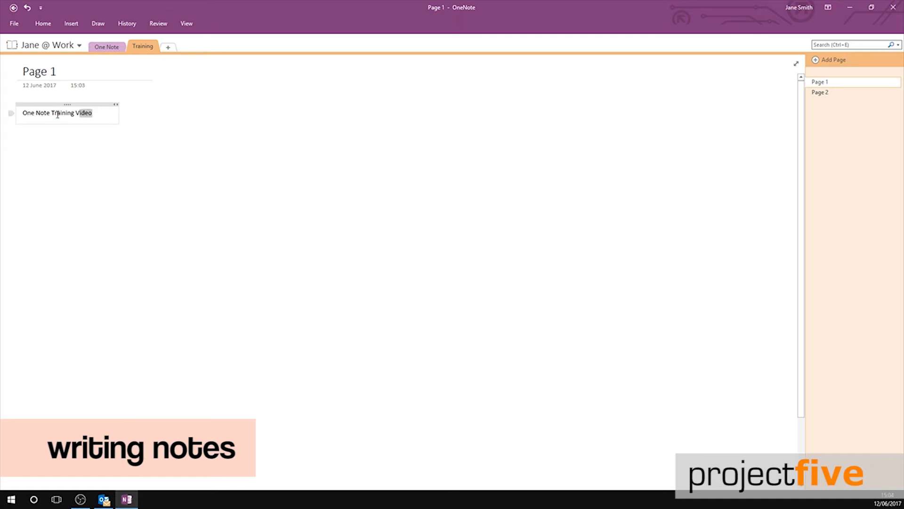
pyautogui.tripleClick(56, 113)
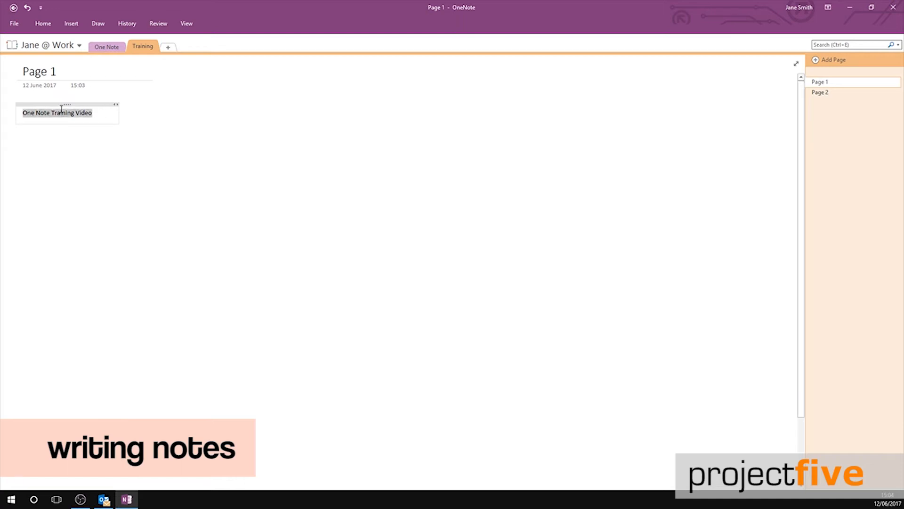
# Make the heading bold orange text and drag it to the top centre of the page.
pyautogui.rightClick(57, 113)
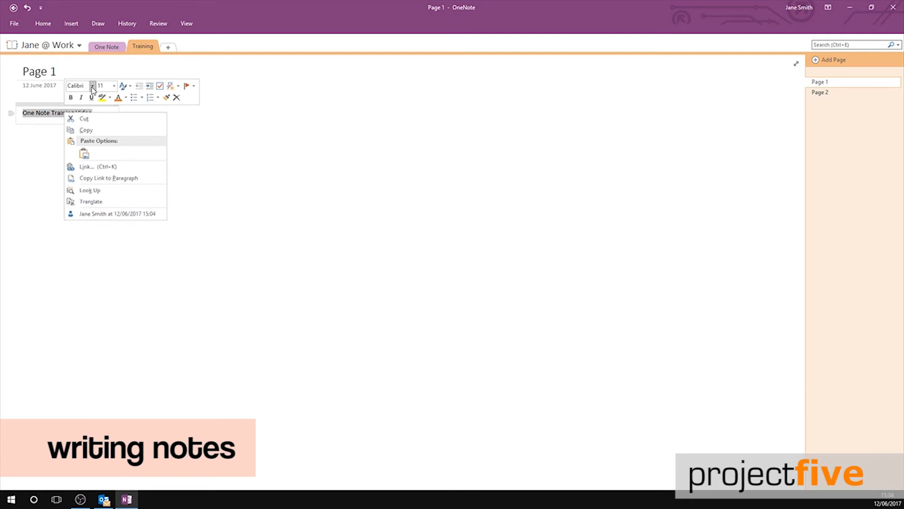
pyautogui.click(77, 85)
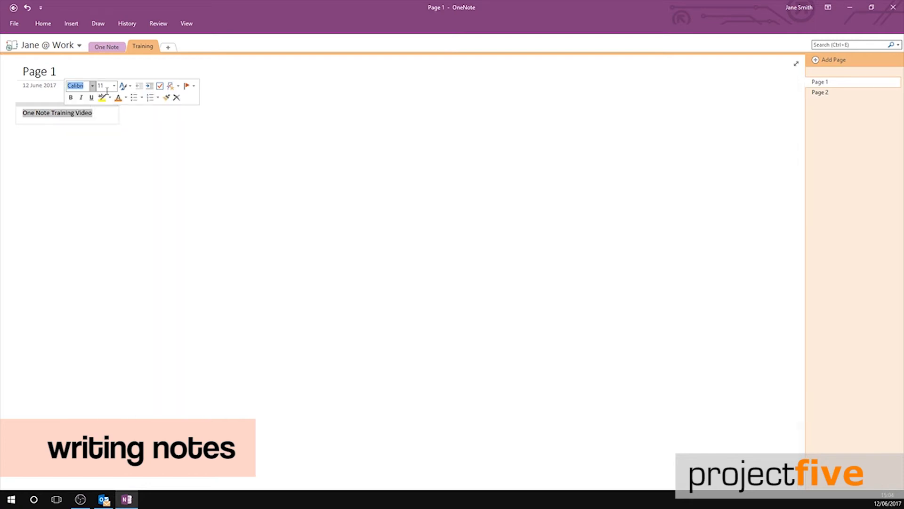
pyautogui.click(113, 85)
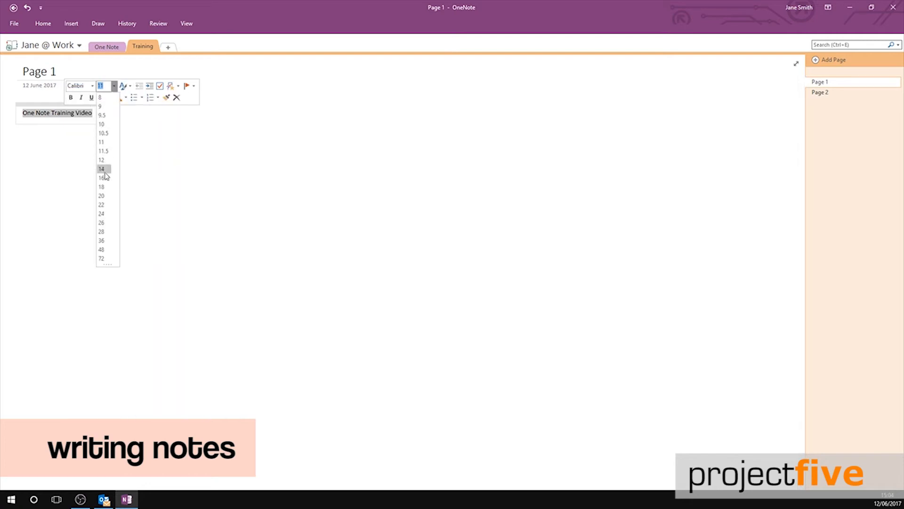
pyautogui.click(100, 169)
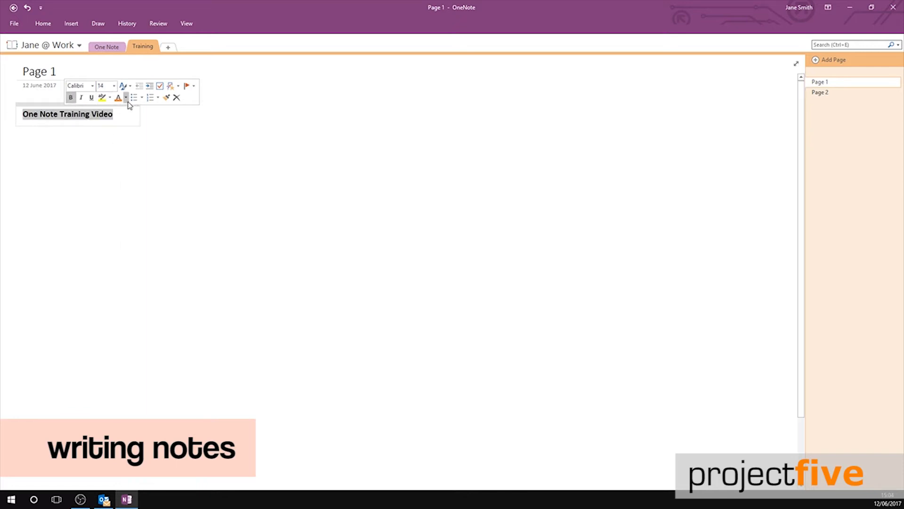
pyautogui.click(117, 97)
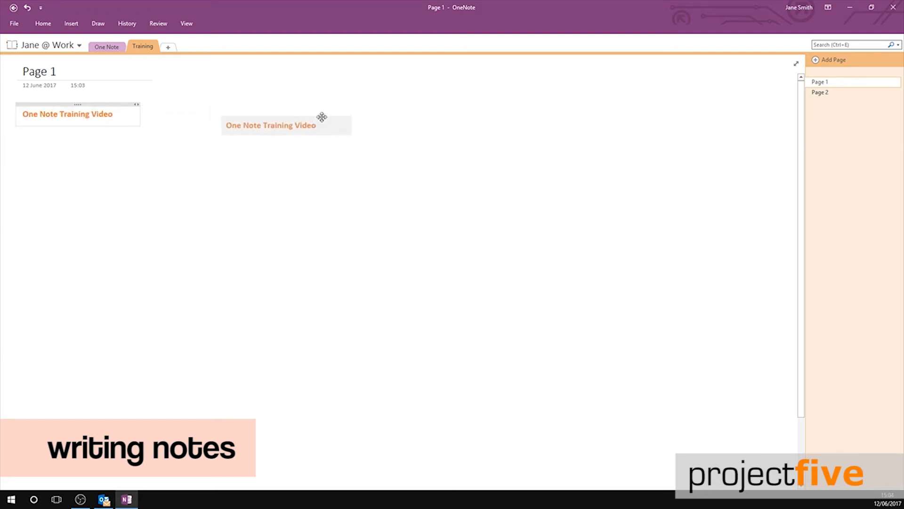
pyautogui.moveTo(322, 117); pyautogui.dragTo(438, 86)
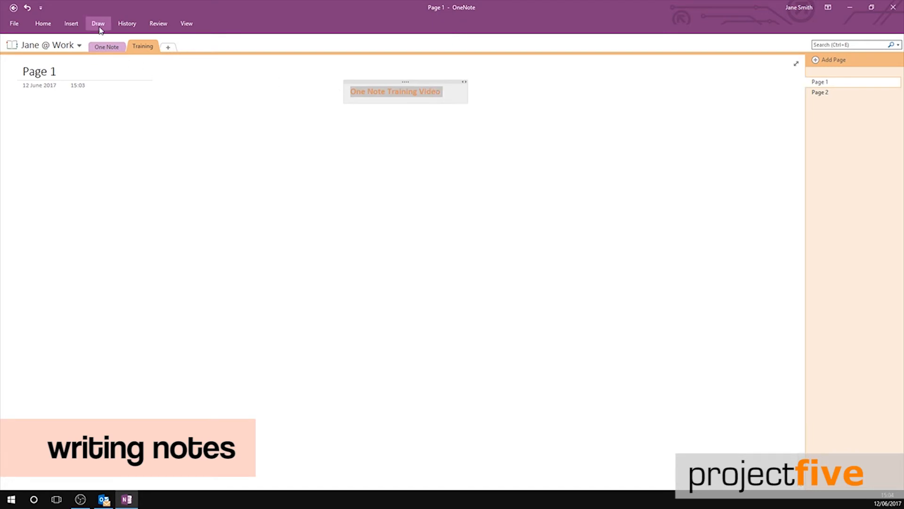
# Handwrite 'Training' in black pen ink below the heading using the Draw tools.
pyautogui.click(98, 23)
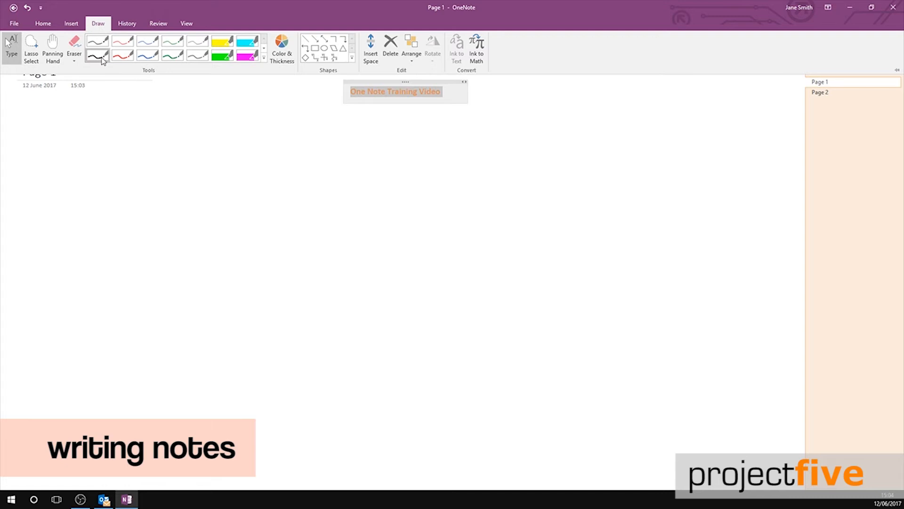
pyautogui.moveTo(100, 58)
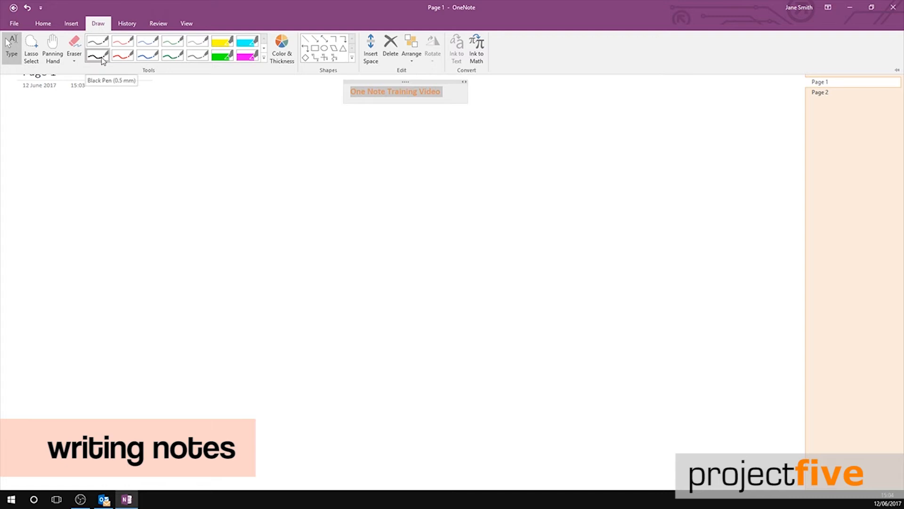
pyautogui.moveTo(93, 52)
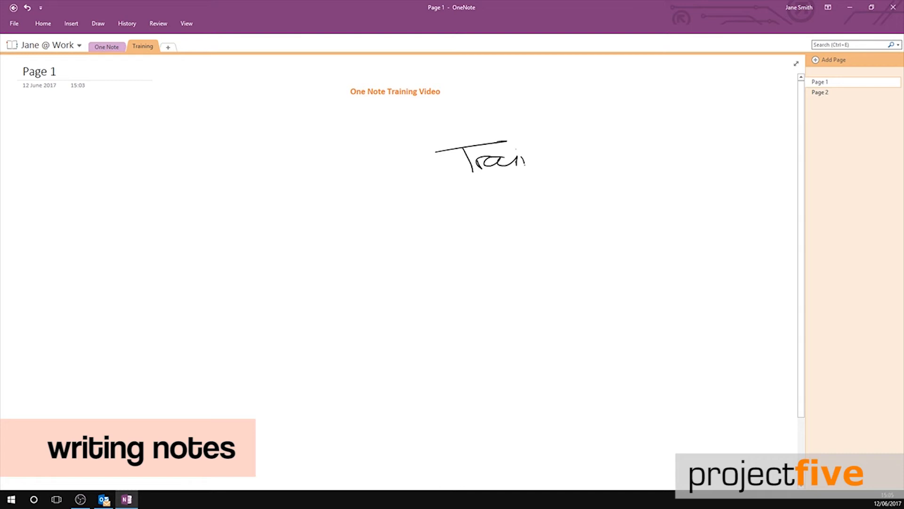
pyautogui.moveTo(524, 158); pyautogui.dragTo(643, 164)
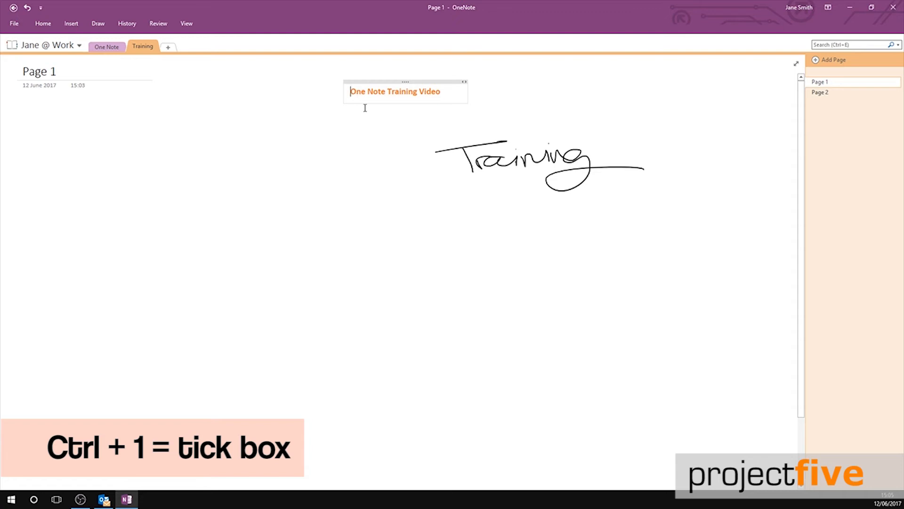
# Tag the heading as a To Do item with Ctrl+1.
pyautogui.press('Ctrl+1')
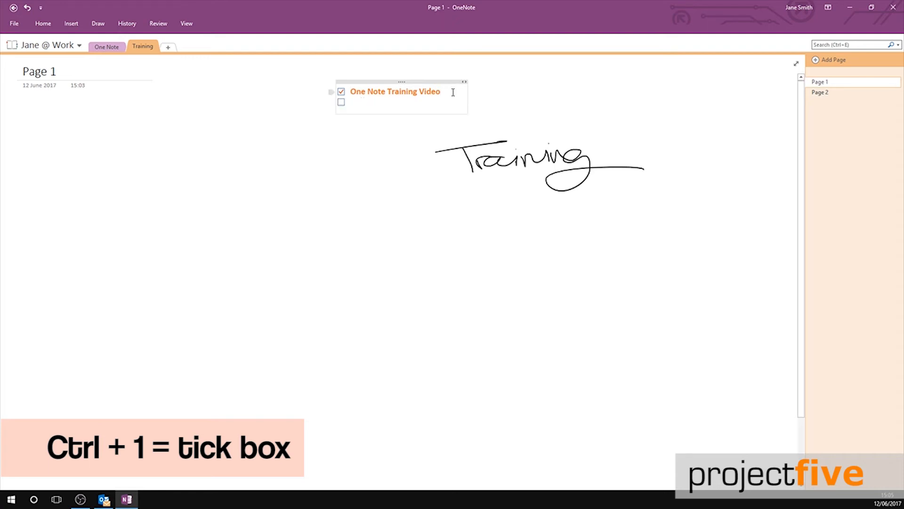
pyautogui.moveTo(341, 103)
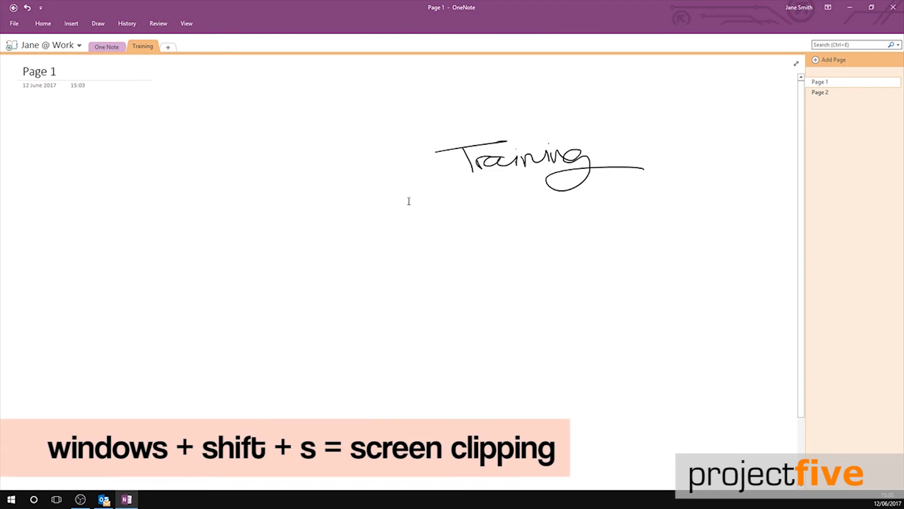
pyautogui.moveTo(404, 203)
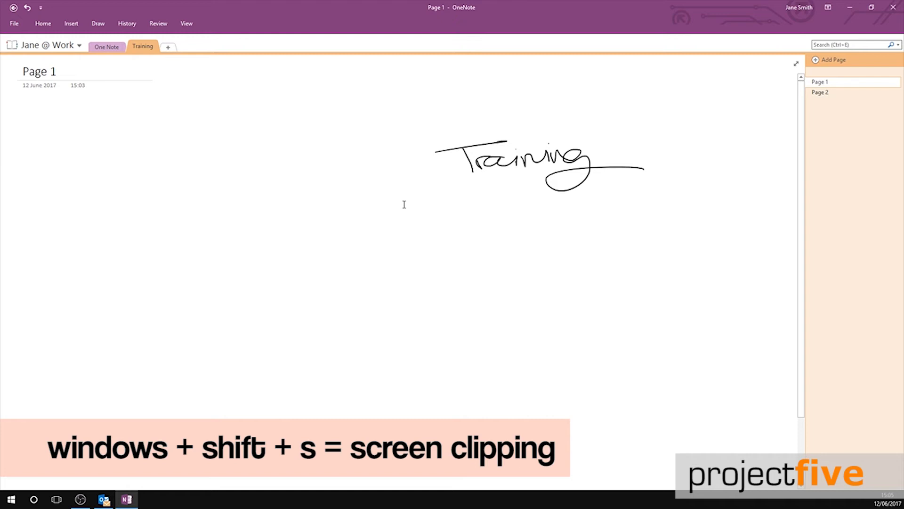
pyautogui.moveTo(427, 262)
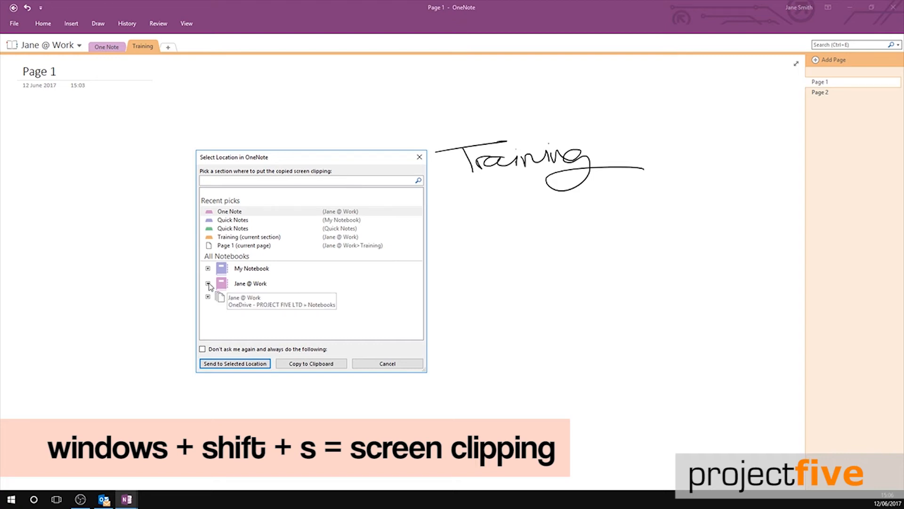
# Send the screen clipping to the One Note section of Jane @ Work, then return to Training.
pyautogui.click(207, 283)
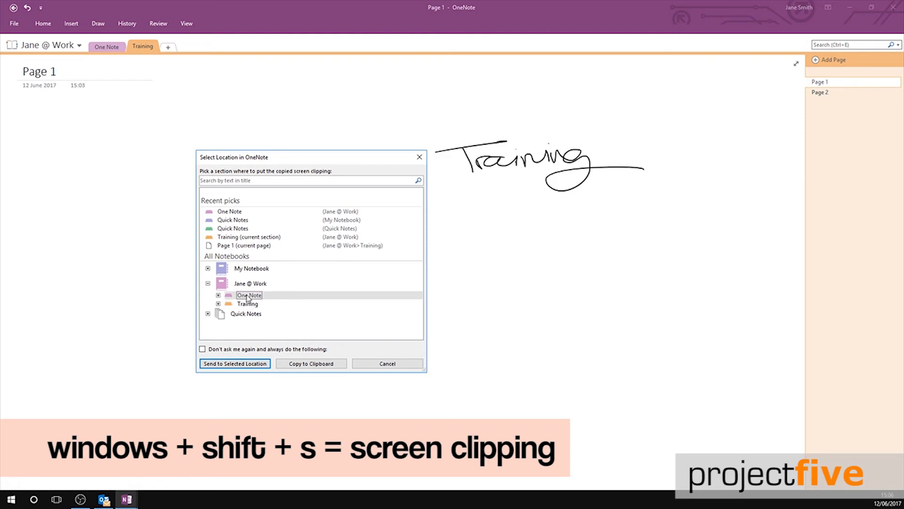
pyautogui.click(233, 363)
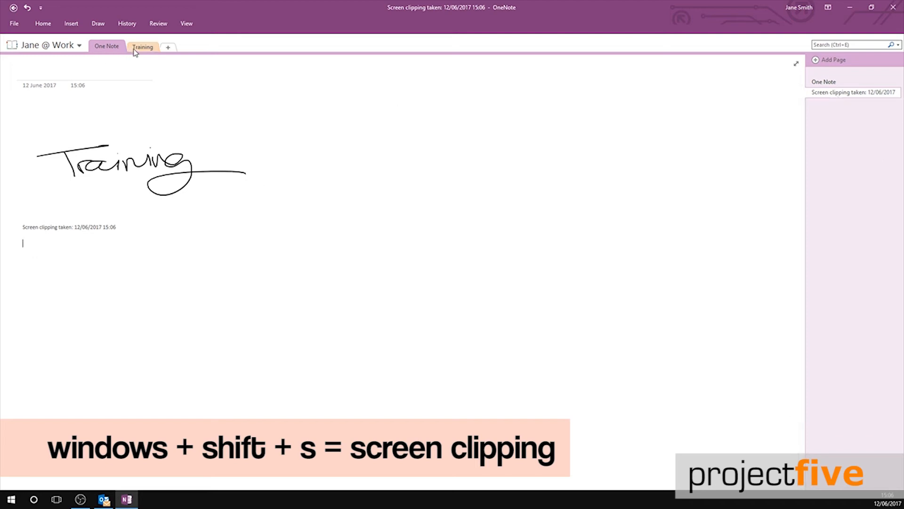
pyautogui.click(143, 47)
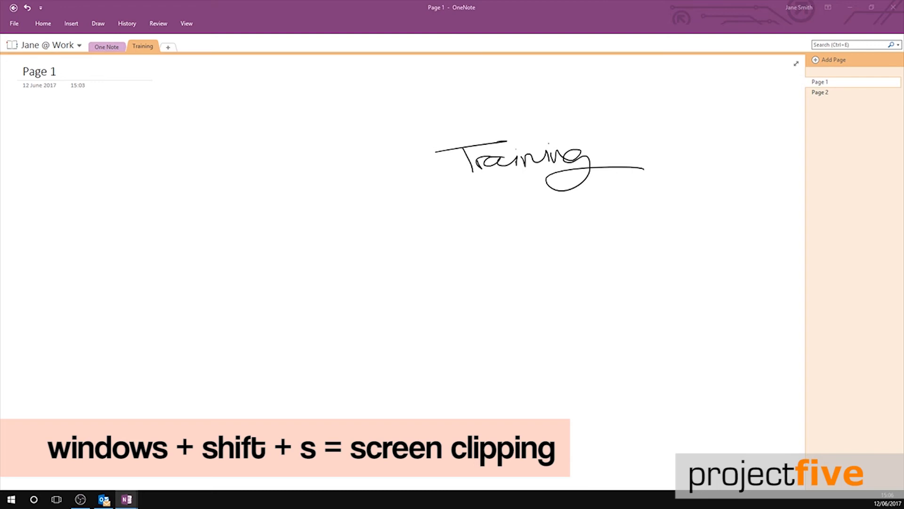
# Take a screen clipping and send it to Page 2 of the Training section.
pyautogui.press('Win+Shift+S')
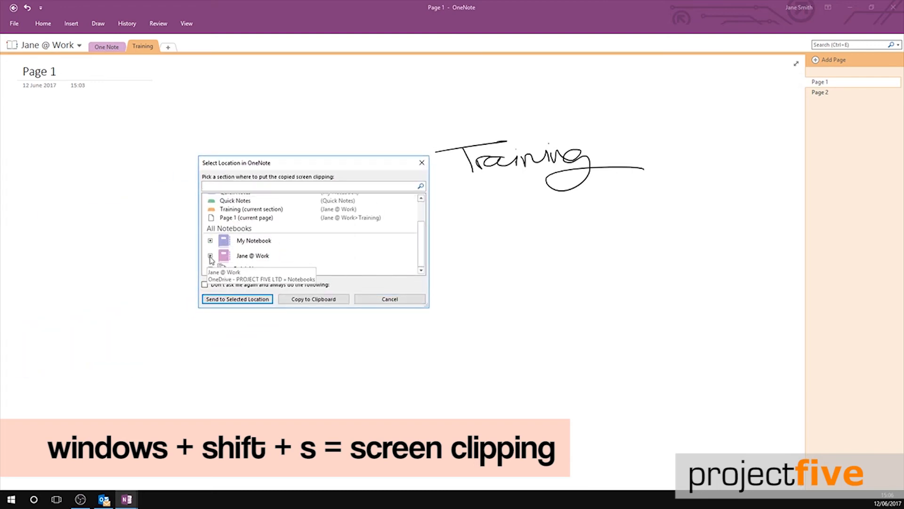
pyautogui.click(210, 256)
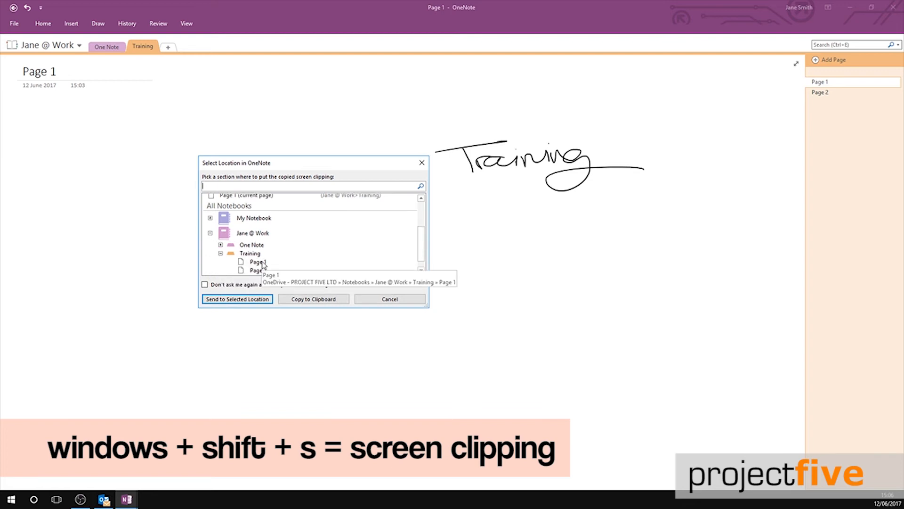
pyautogui.click(254, 261)
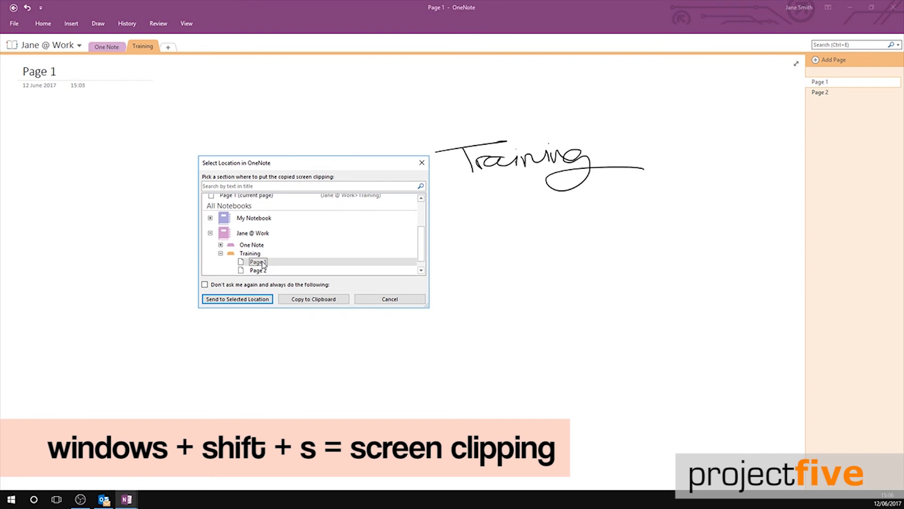
pyautogui.click(257, 269)
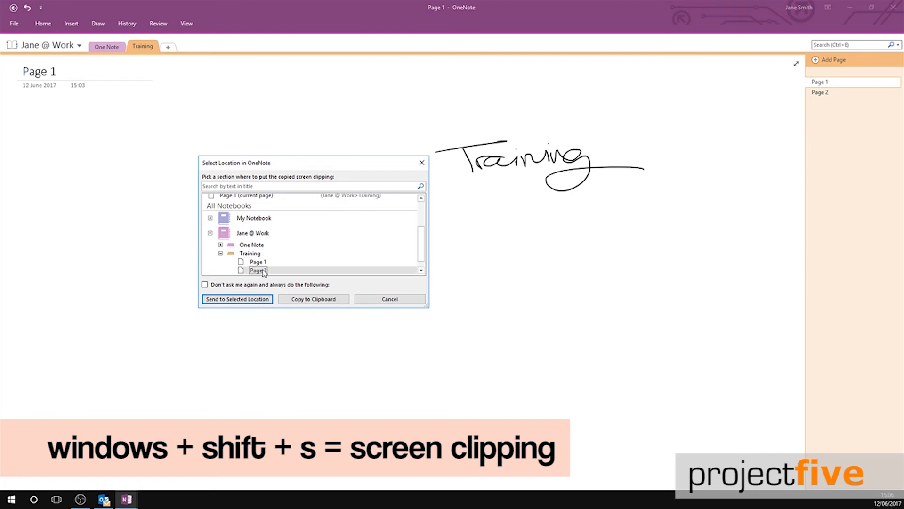
pyautogui.click(236, 299)
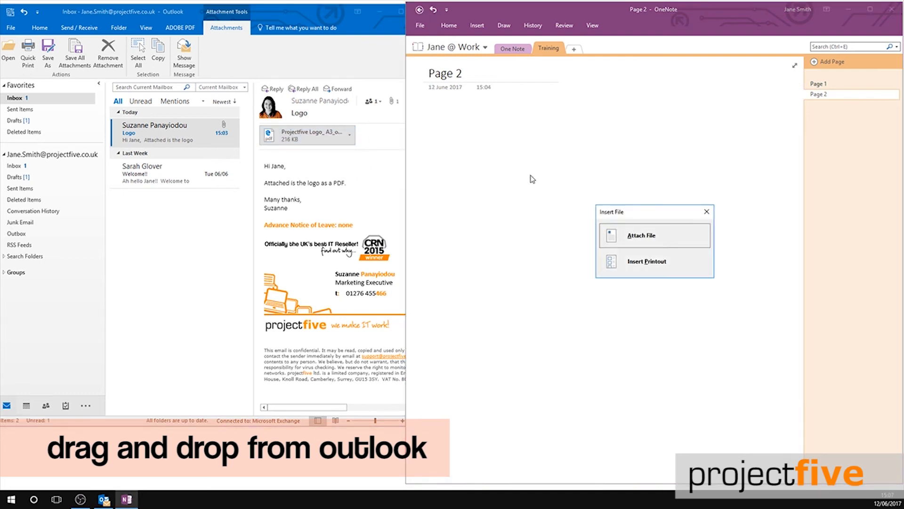
pyautogui.moveTo(649, 238)
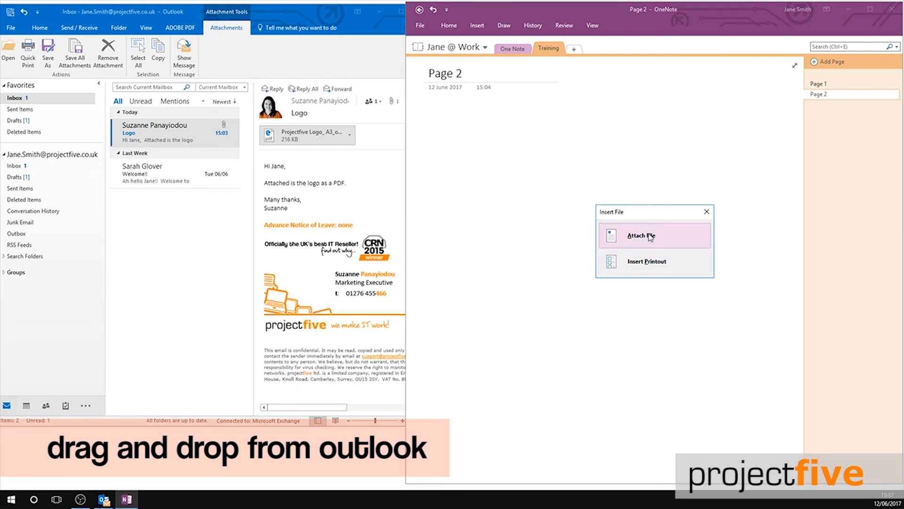
# Add the email's logo PDF to Page 2 as an attached file and again as a printout.
pyautogui.click(644, 235)
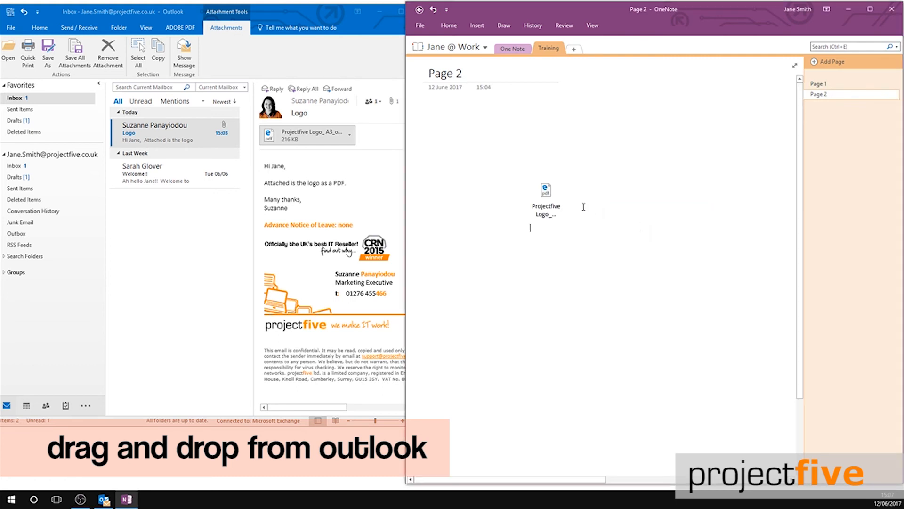
pyautogui.moveTo(545, 199); pyautogui.dragTo(467, 125)
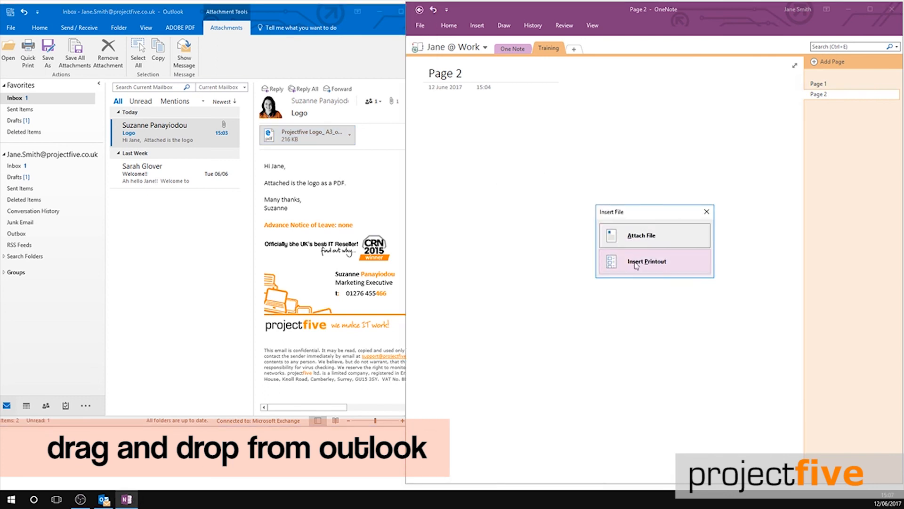
pyautogui.click(646, 262)
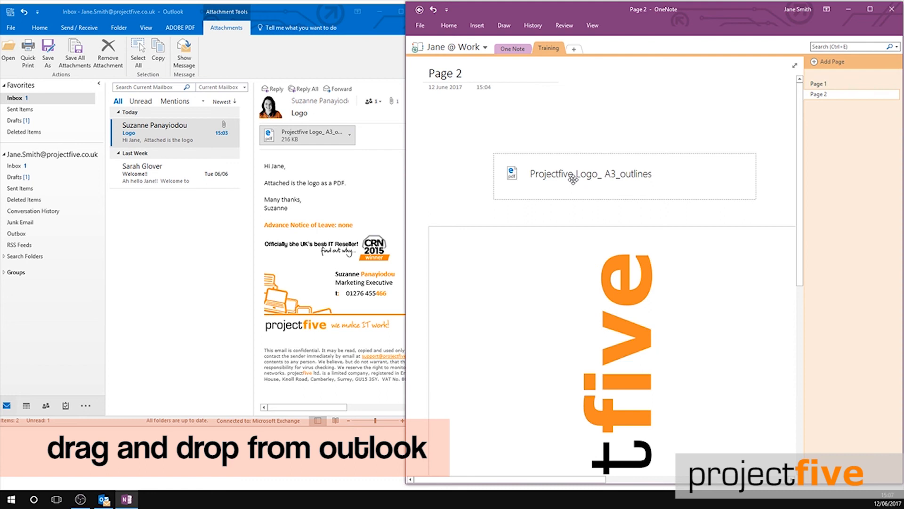
# Move the PDF lower and drop the Logo email from Outlook onto Page 2 above it.
pyautogui.moveTo(591, 173); pyautogui.dragTo(522, 196)
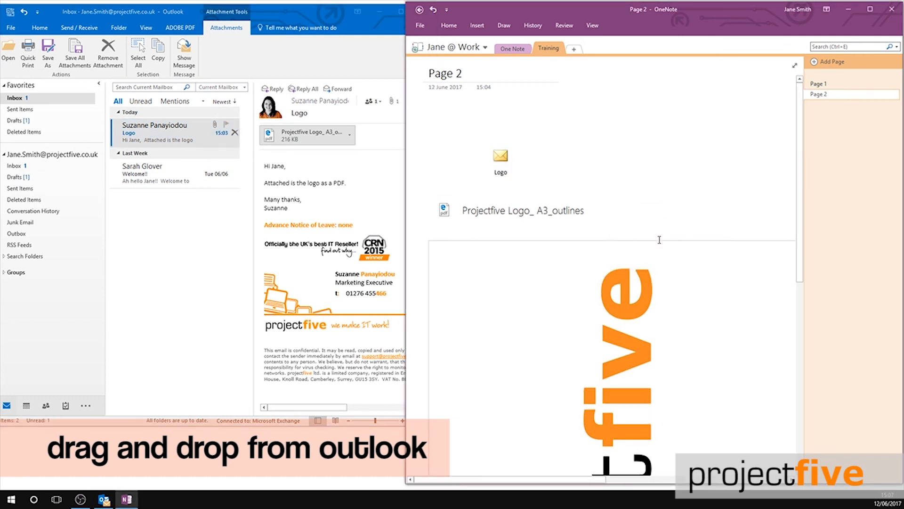
pyautogui.moveTo(307, 134); pyautogui.dragTo(444, 173)
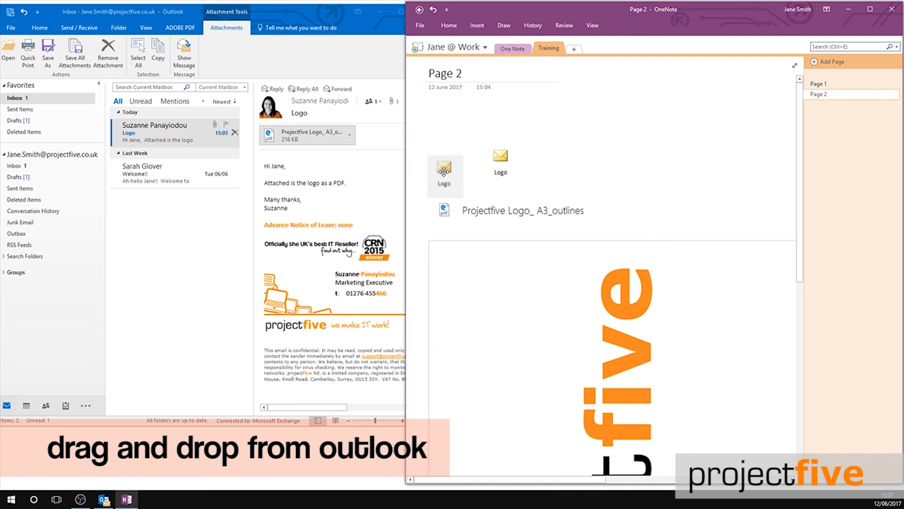